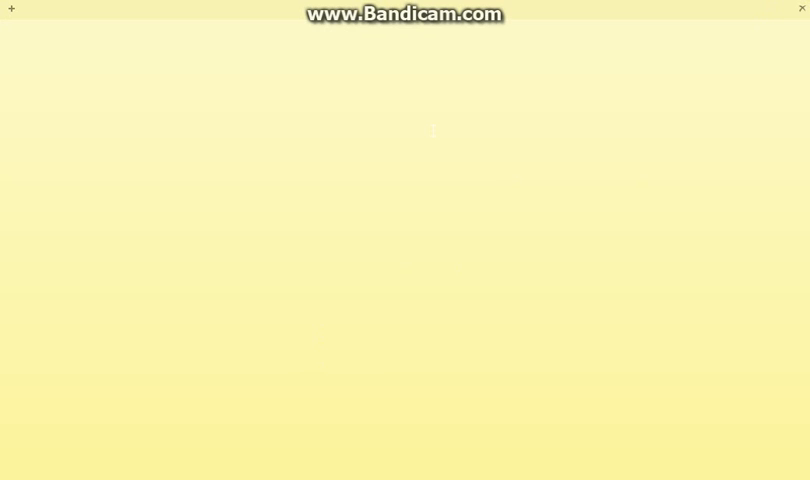
pyautogui.write('hi utbe many ppl are as')
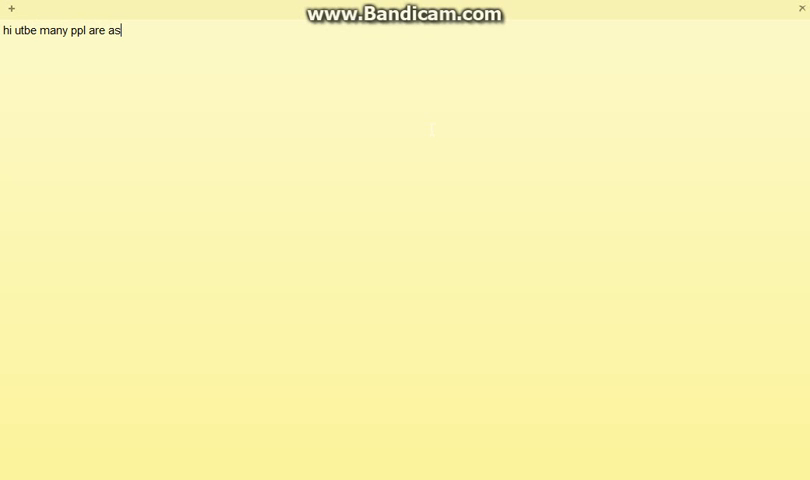
pyautogui.write('king how o')
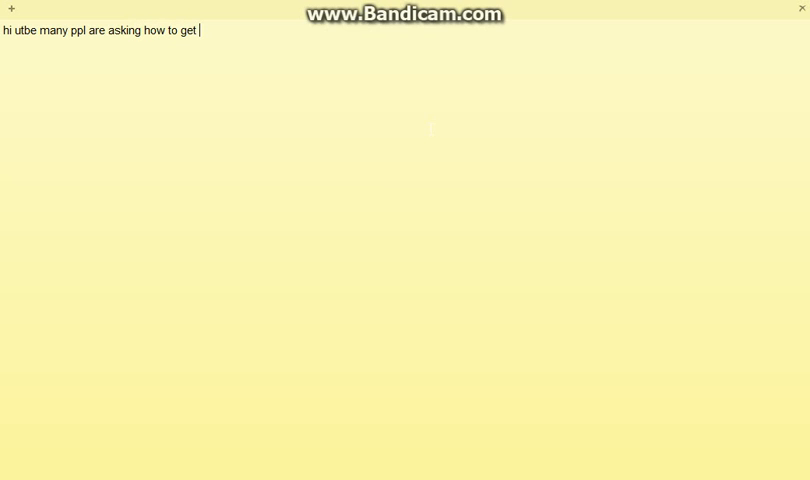
pyautogui.write('varium on')
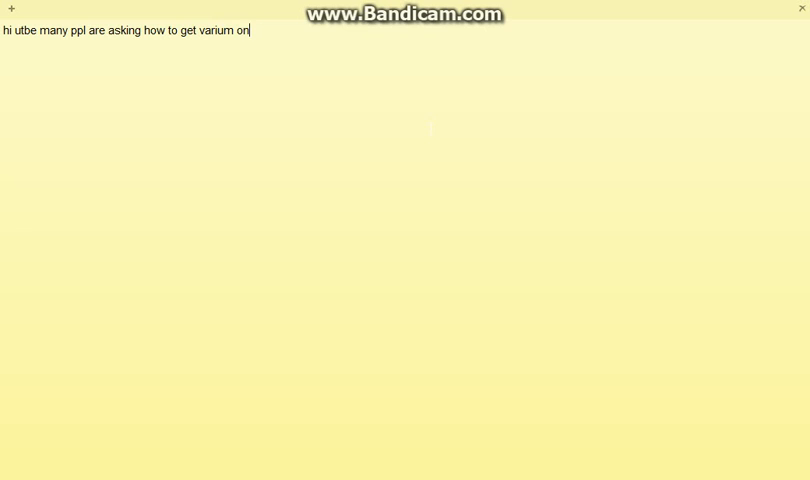
pyautogui.write('epicd')
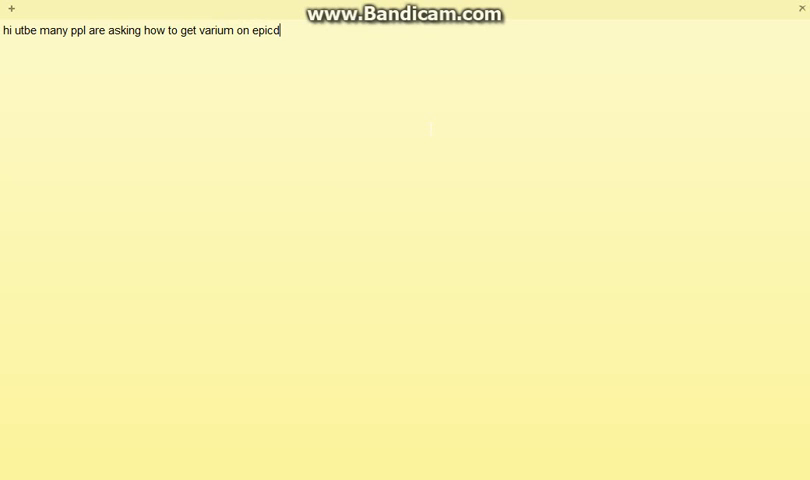
pyautogui.write('uel well')
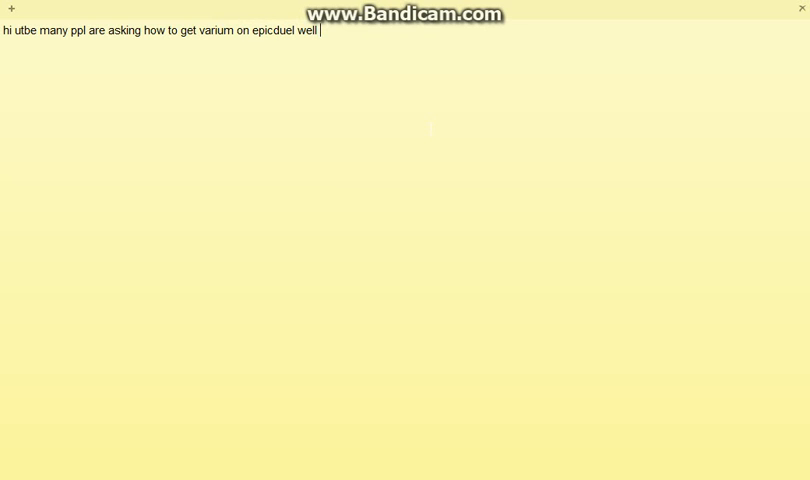
pyautogui.write('its not impossible all the hacks')
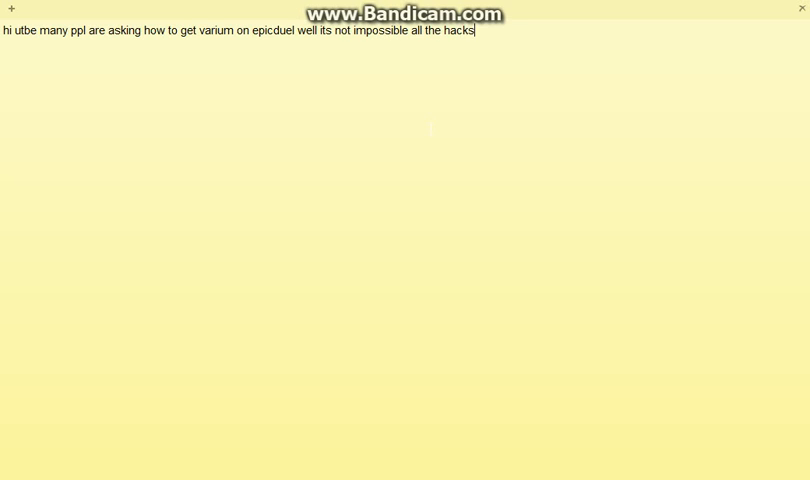
pyautogui.write('have failed and')
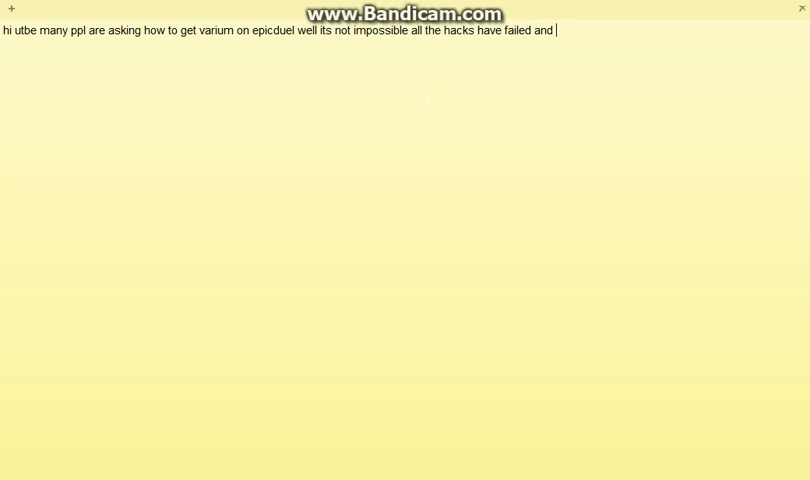
pyautogui.write('there')
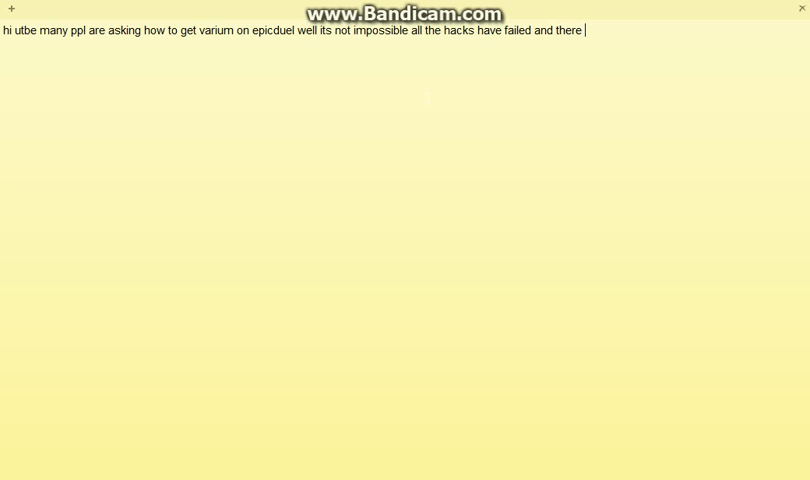
pyautogui.write('just tr')
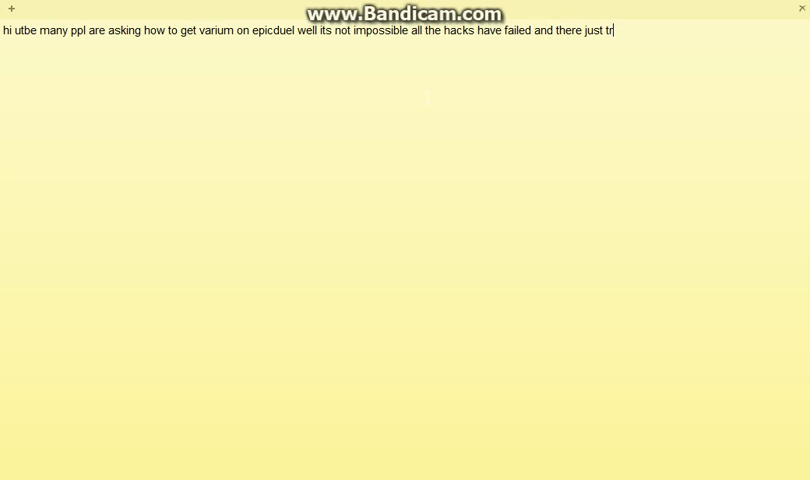
pyautogui.write('i')
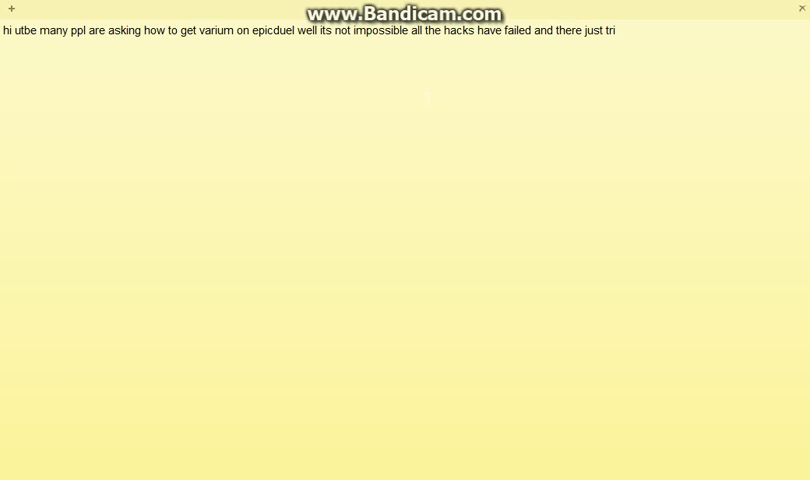
pyautogui.write('cking')
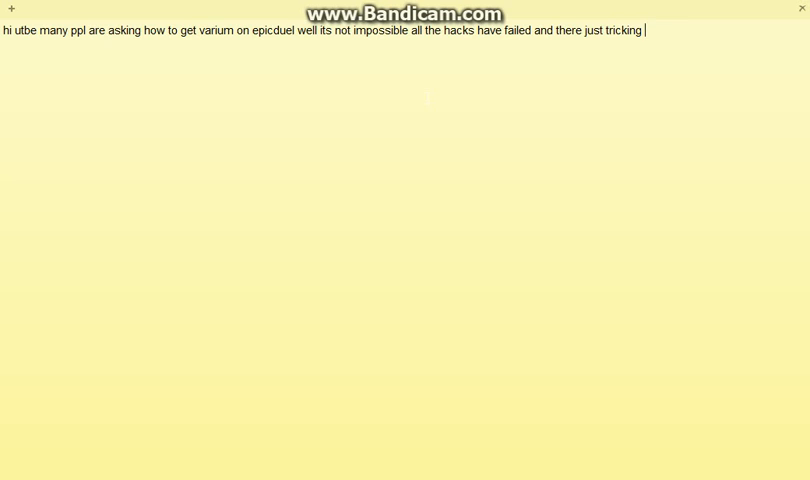
pyautogui.write('well')
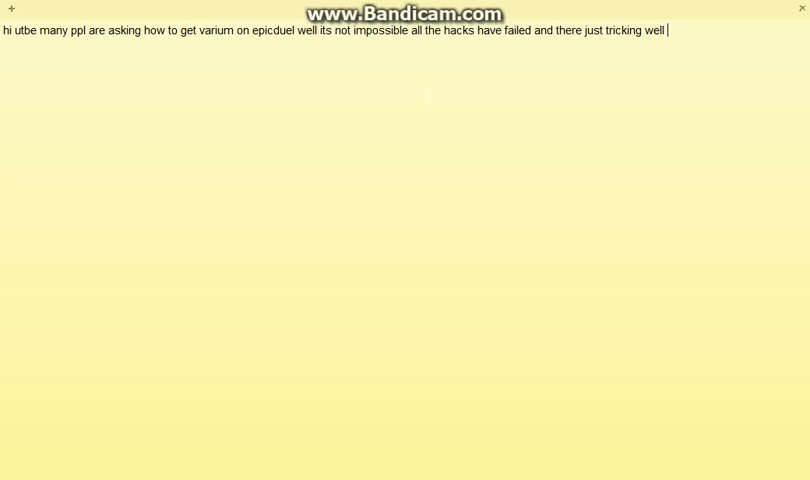
pyautogui.write('this')
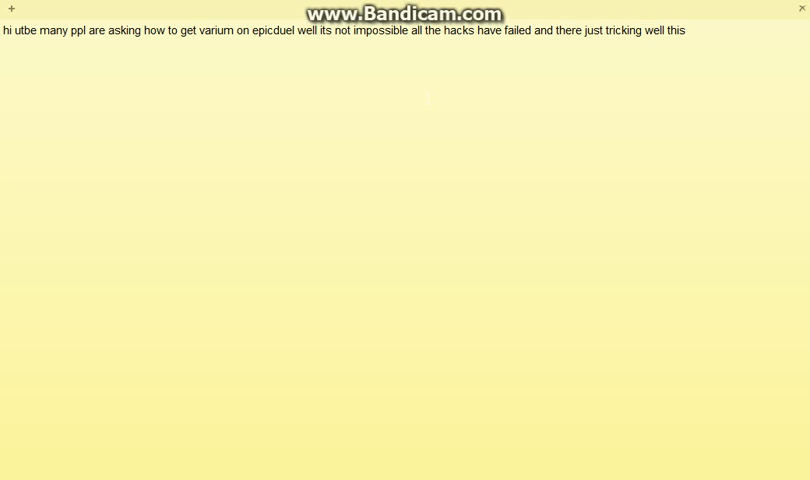
pyautogui.write('will tell')
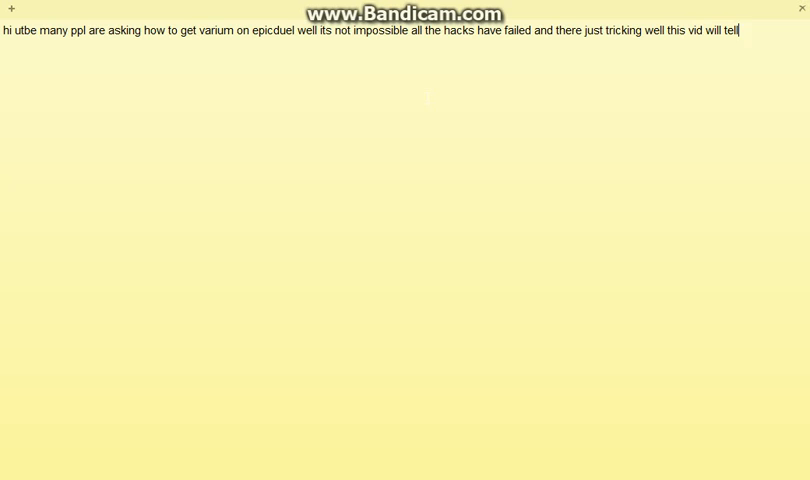
pyautogui.write('u dont look a')
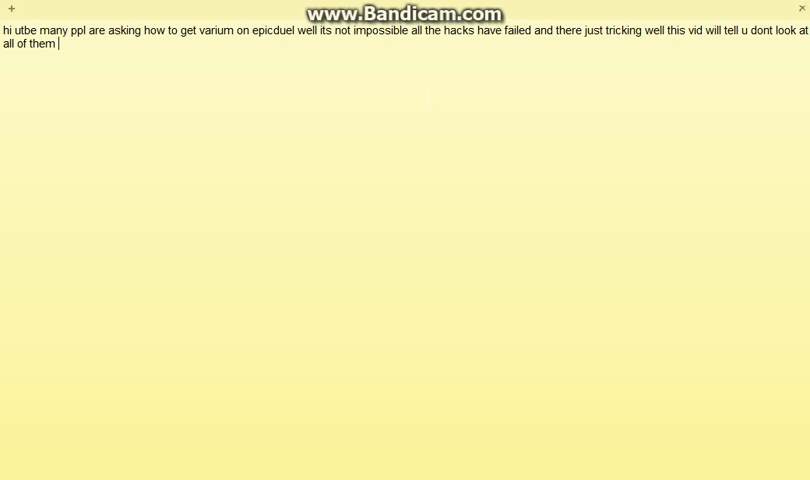
pyautogui.write('there all')
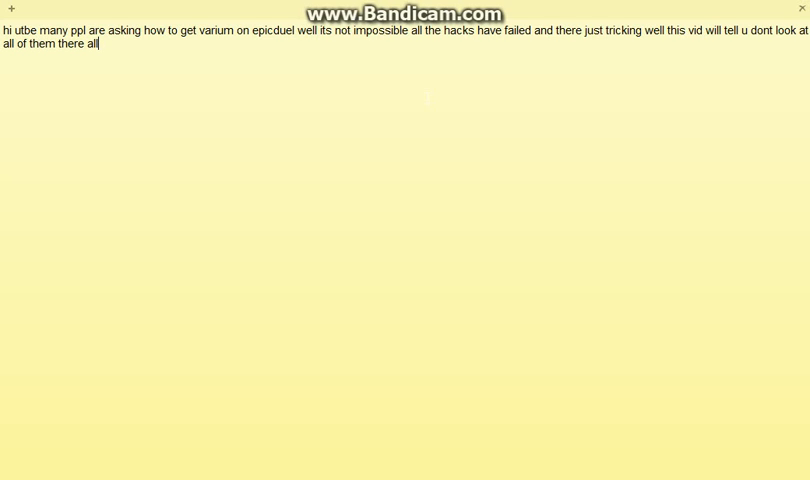
pyautogui.write('fake')
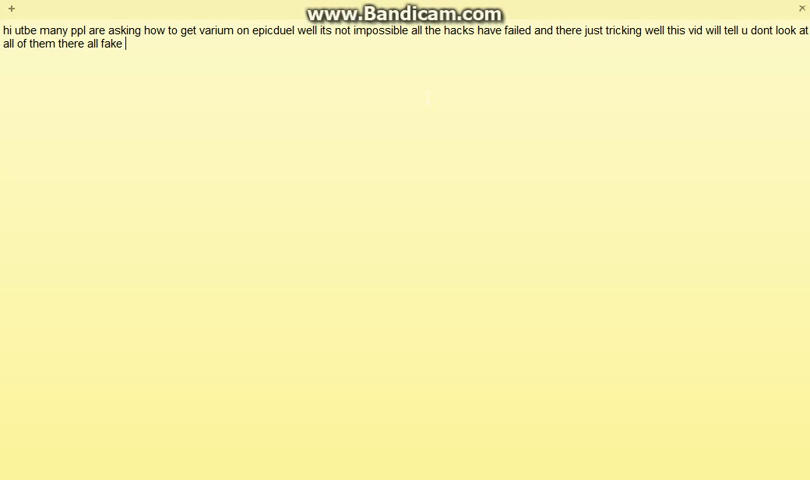
pyautogui.write('i use p')
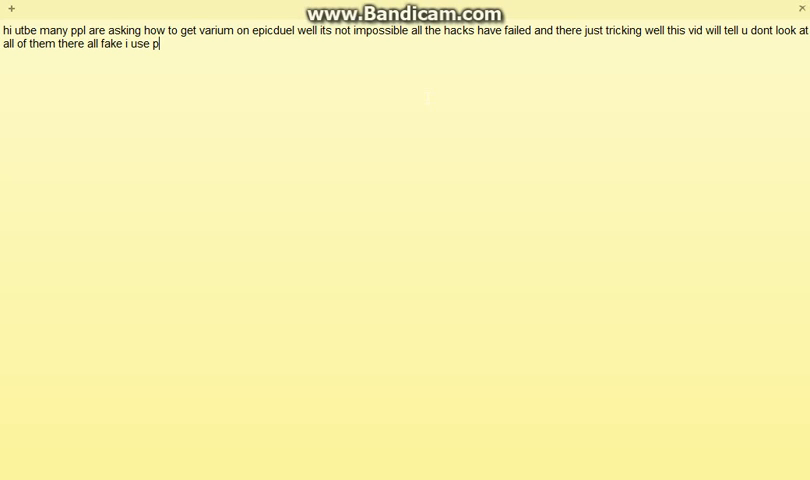
pyautogui.write('rizerebel bu')
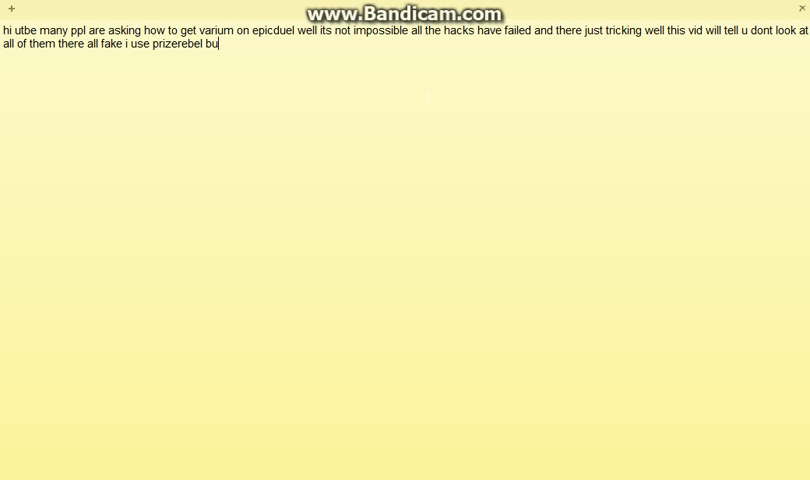
pyautogui.write('s its r')
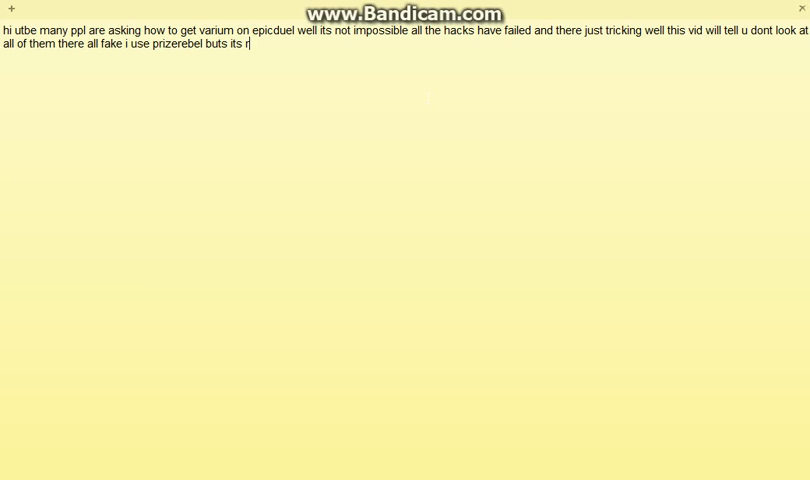
pyautogui.write('eallly')
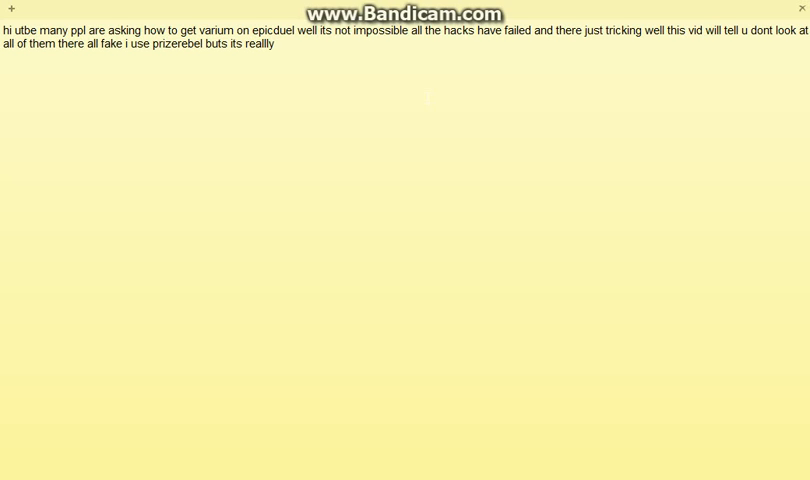
pyautogui.write('hard')
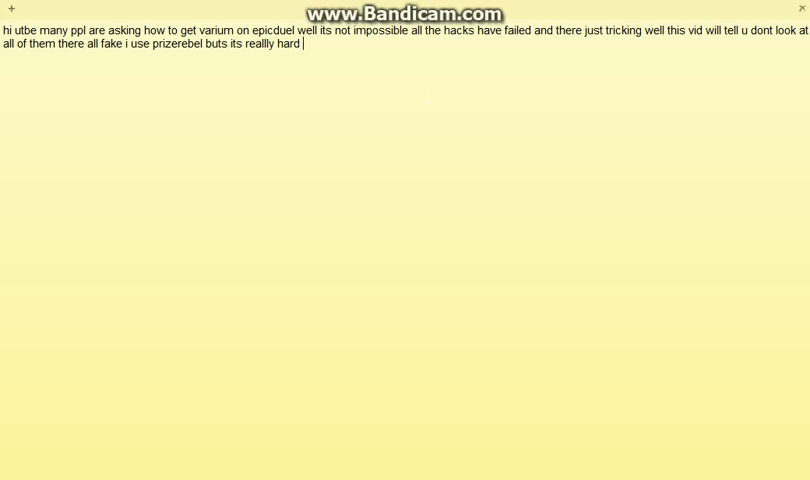
pyautogui.write('so')
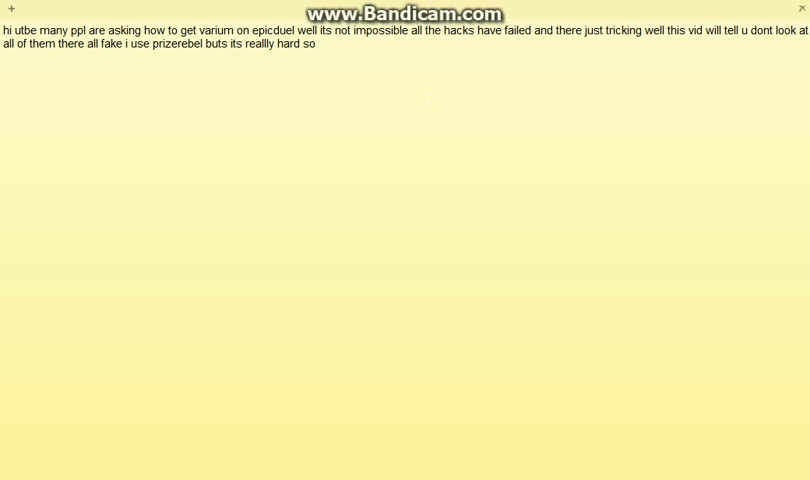
pyautogui.write('u can use')
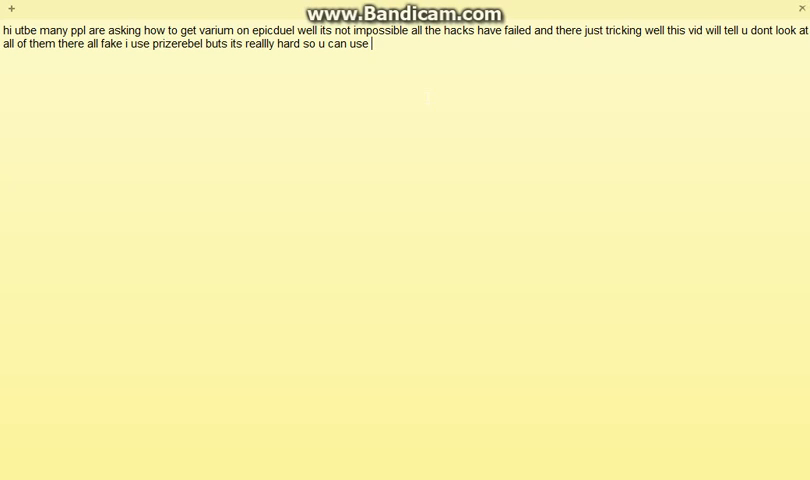
pyautogui.write('it but')
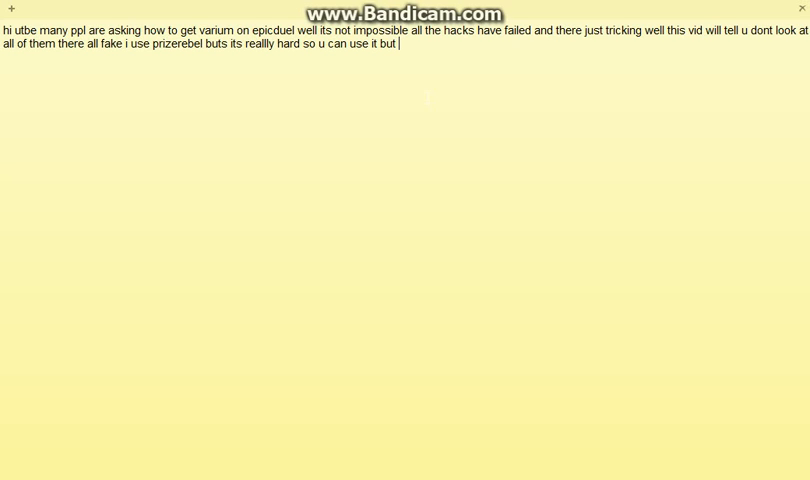
pyautogui.write('it will take for ever but others r')
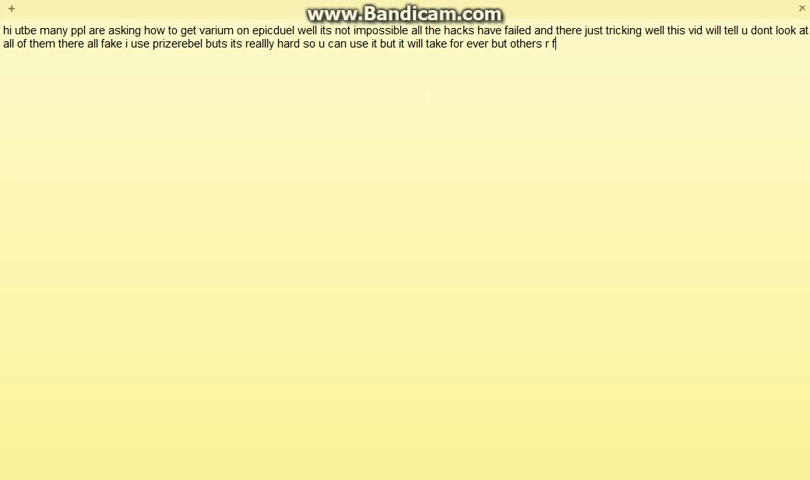
pyautogui.write('fake so just use p')
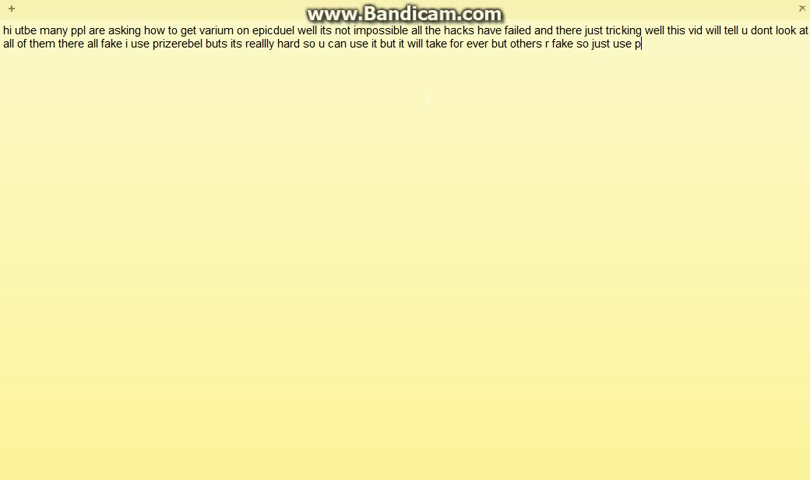
pyautogui.write('rize')
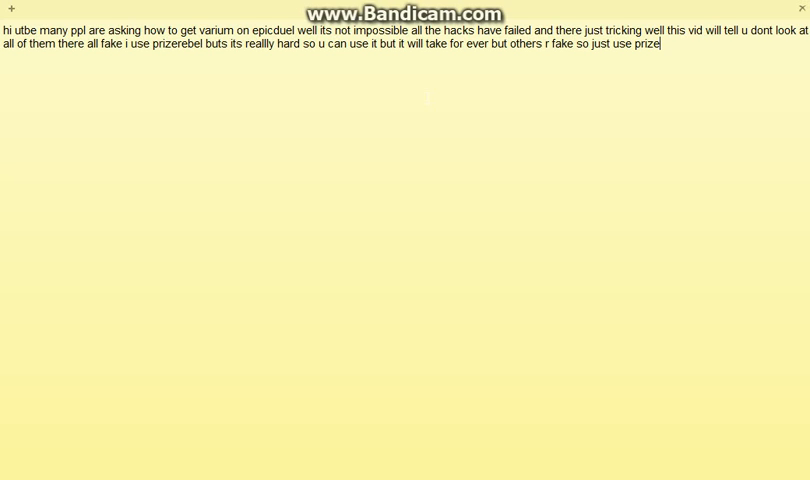
pyautogui.write('rebel')
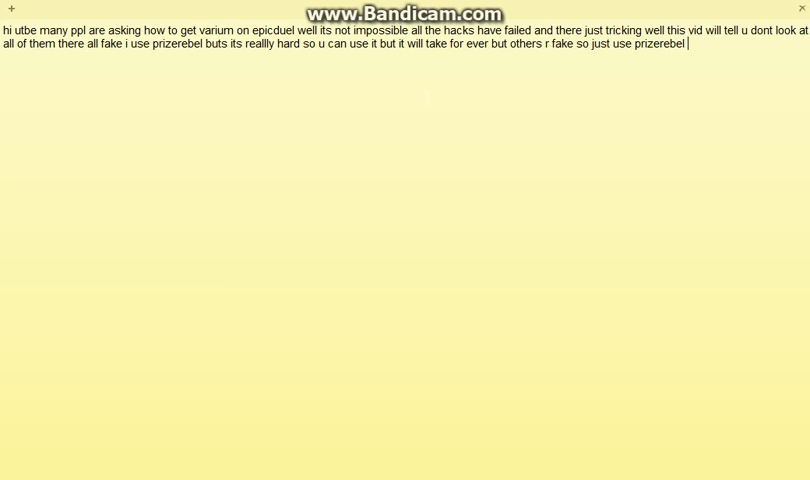
pyautogui.write('link')
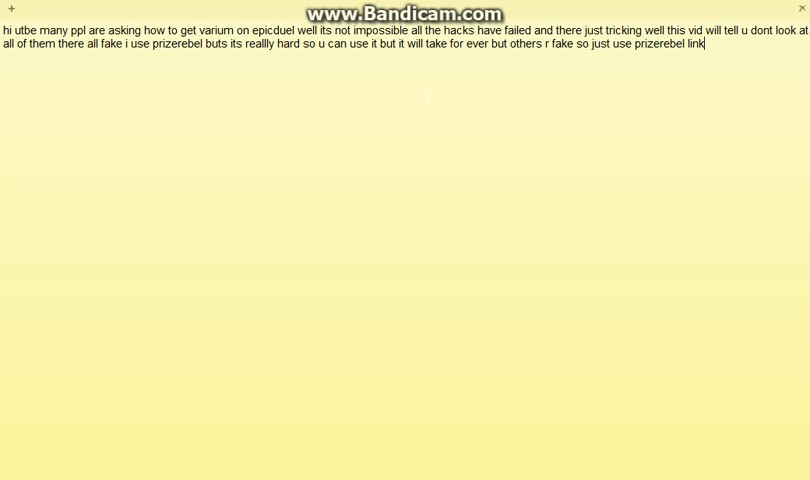
pyautogui.write('is in')
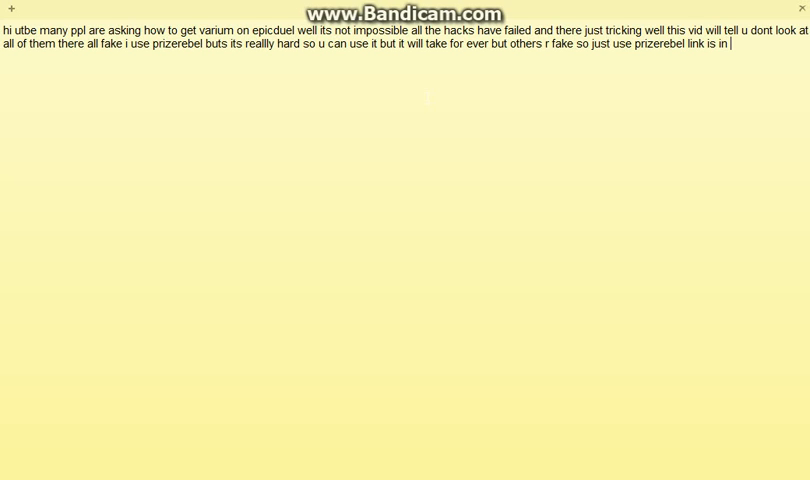
pyautogui.write('discrip and dont')
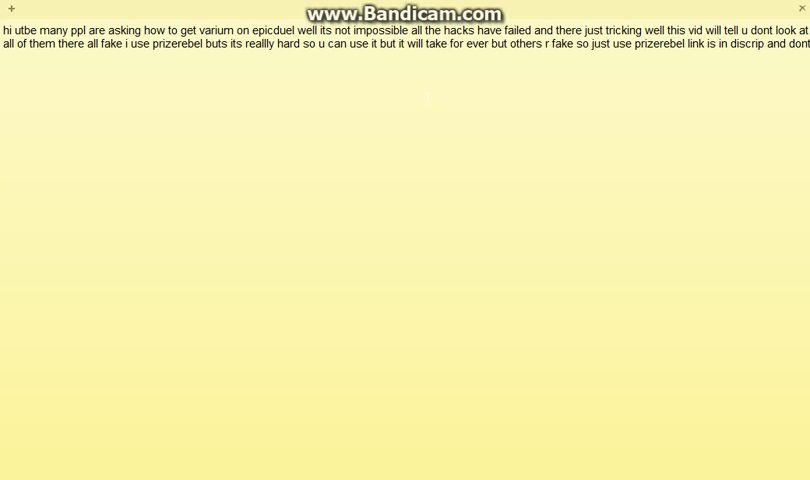
pyautogui.write('lo')
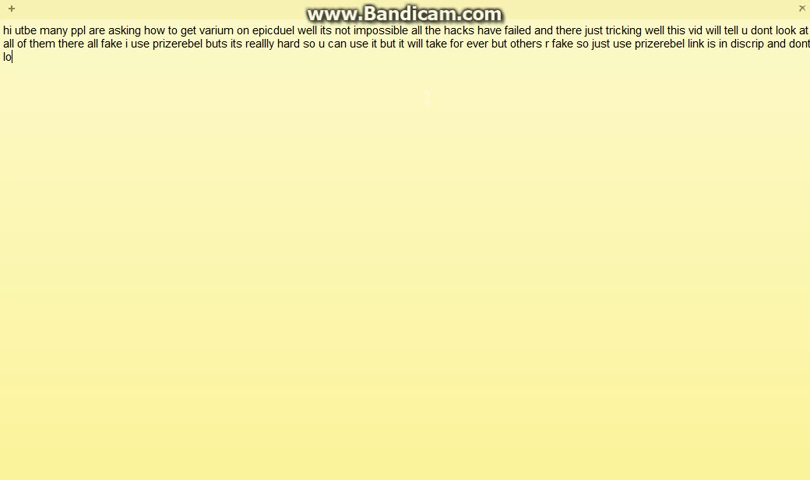
pyautogui.write('ok up for')
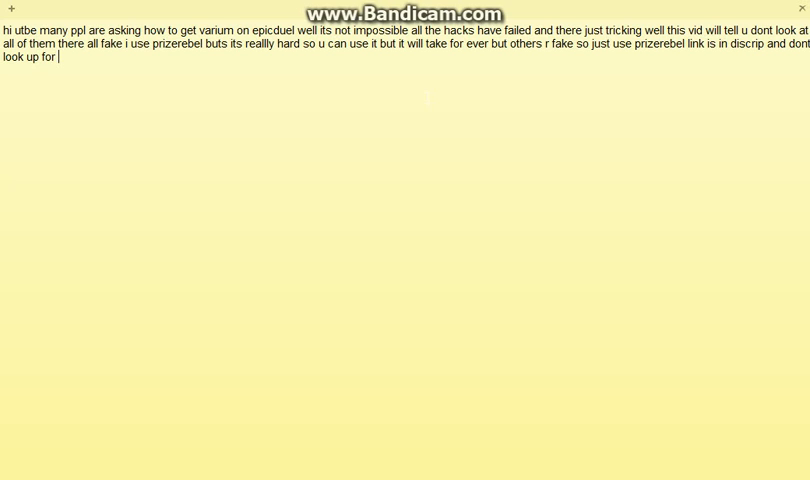
pyautogui.write('pir')
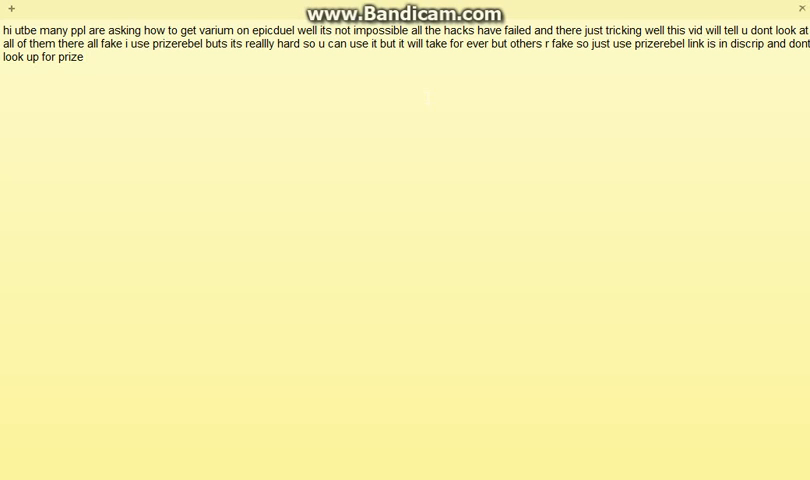
pyautogui.write('p')
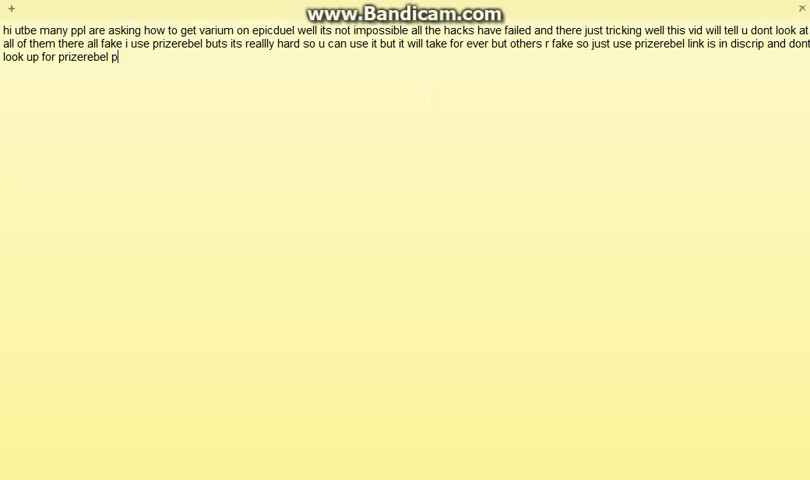
pyautogui.write('oints')
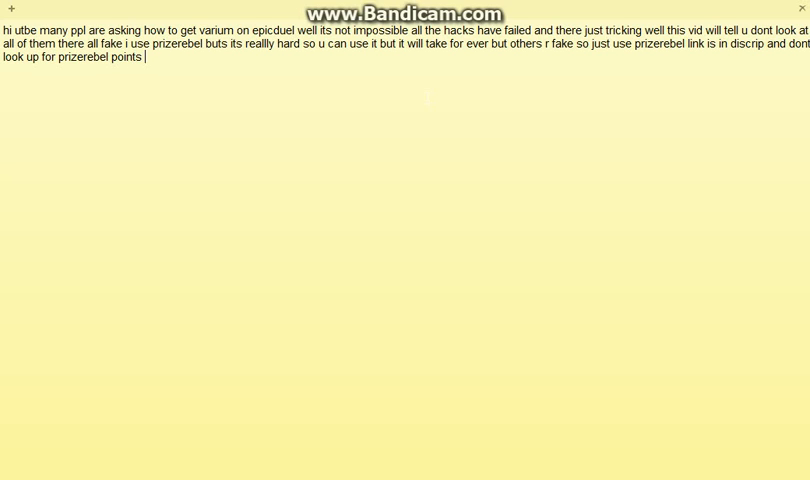
pyautogui.write('hack there all fake')
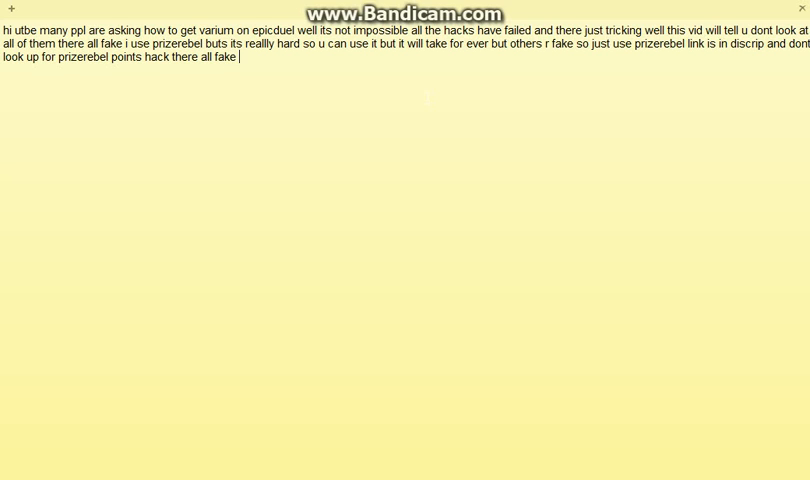
pyautogui.write('i tired them so')
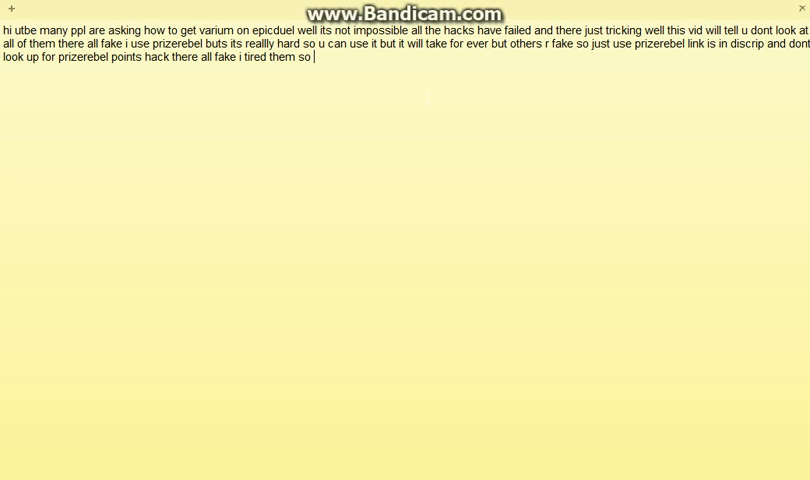
pyautogui.write('dont bother')
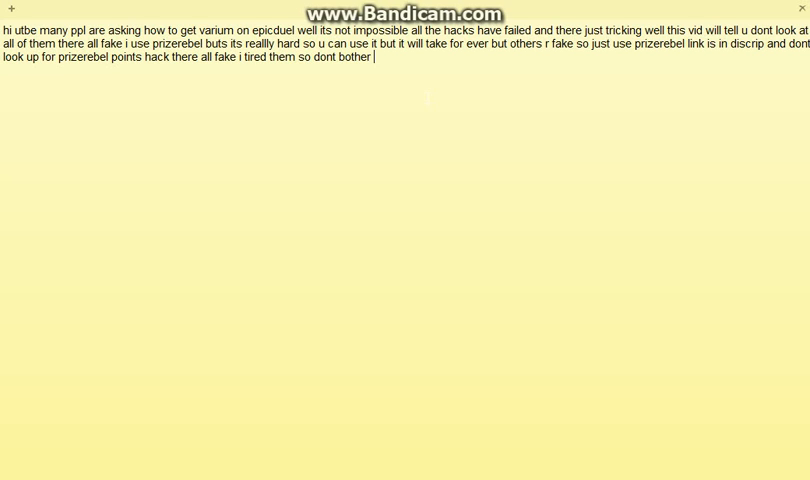
pyautogui.write('bye utube and')
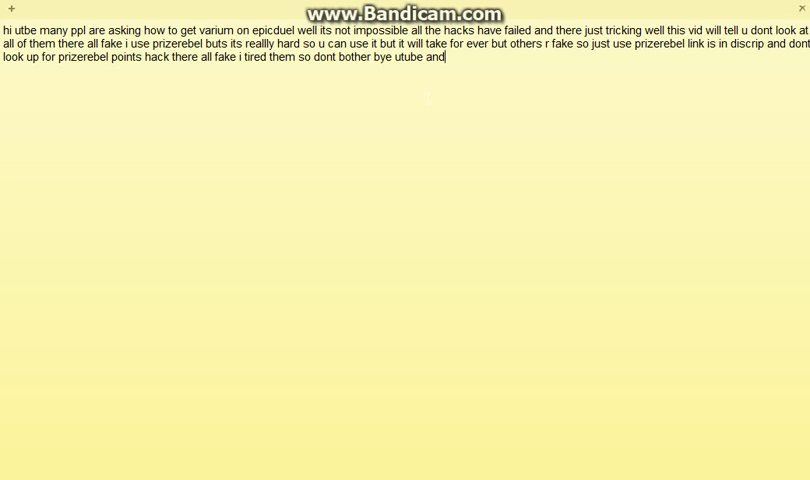
pyautogui.write('sub and like f')
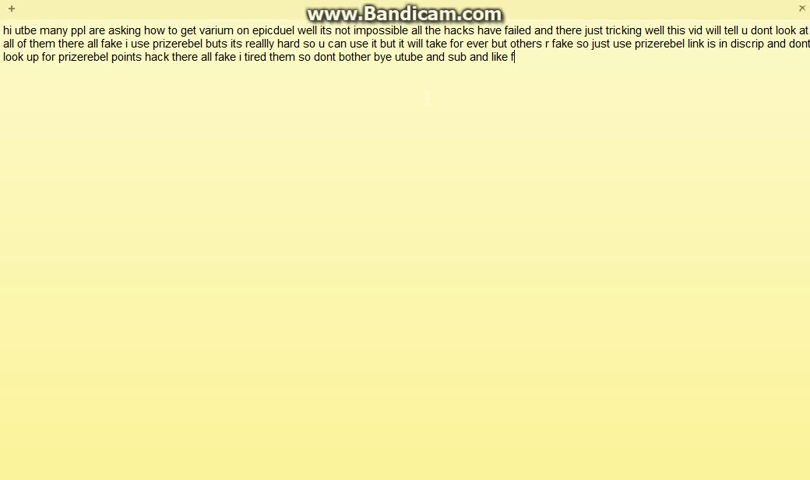
pyautogui.write('or more vi')
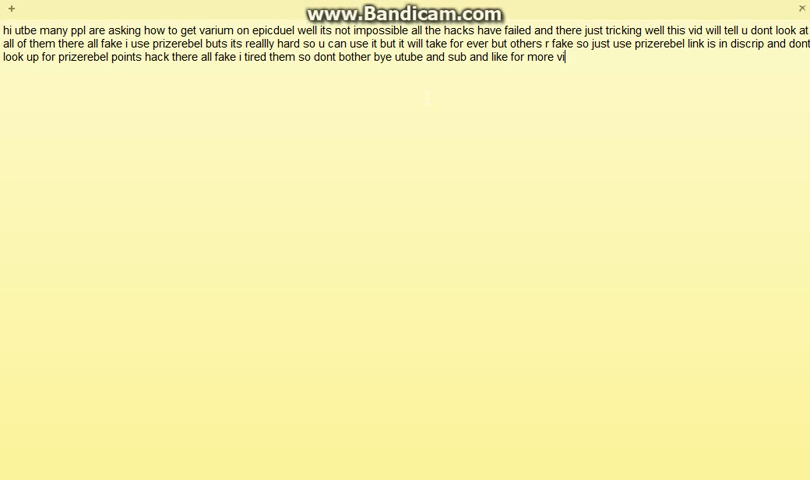
pyautogui.write('s :')
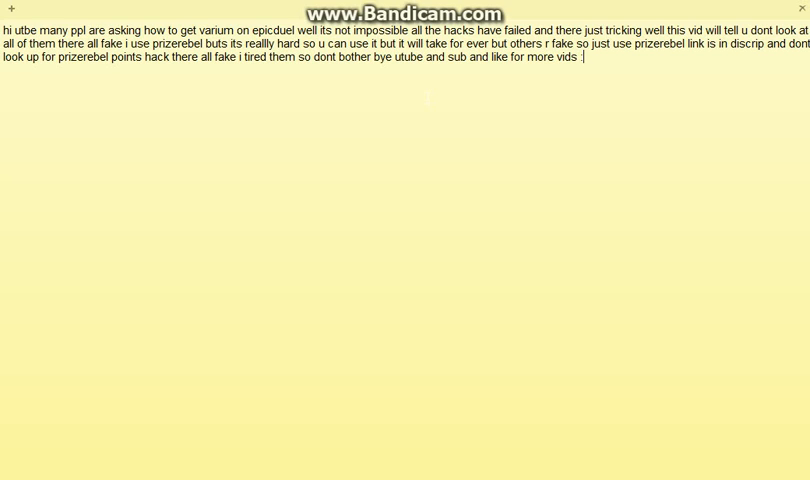
pyautogui.write('D bye i')
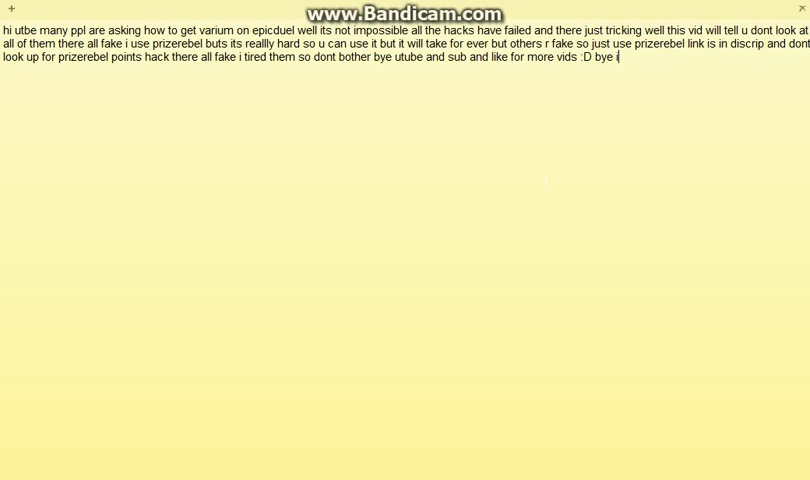
pyautogui.write('utube')
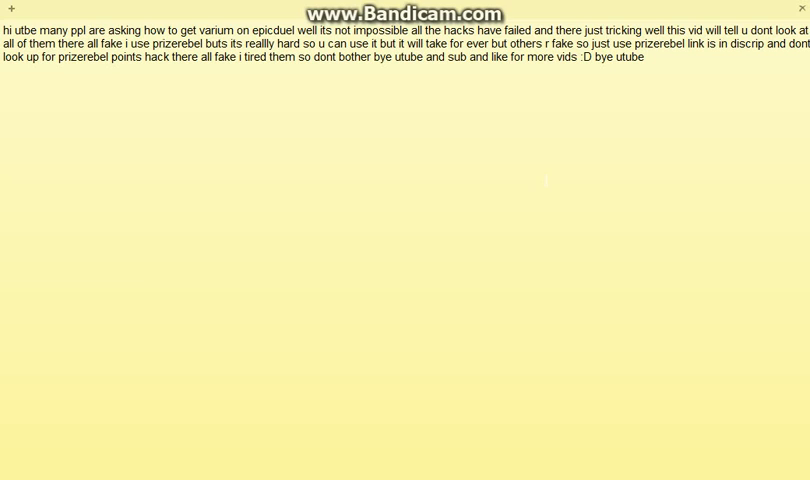